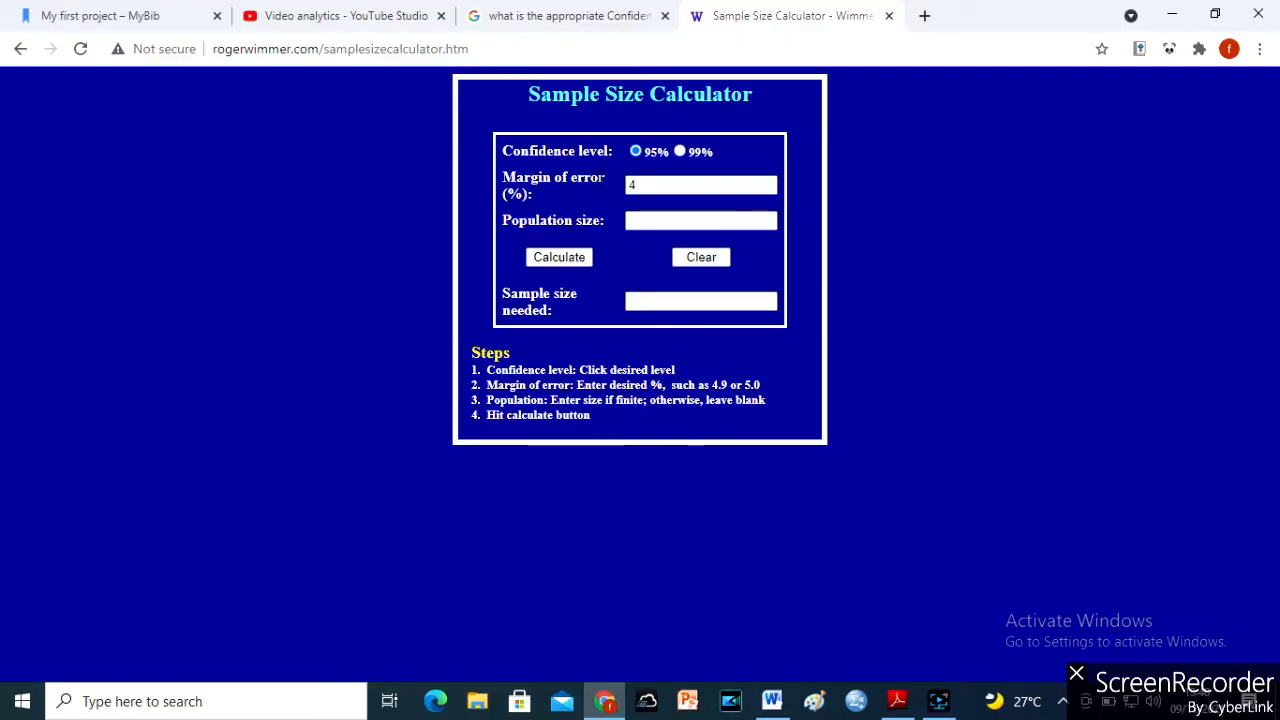
mouse_move(548, 202)
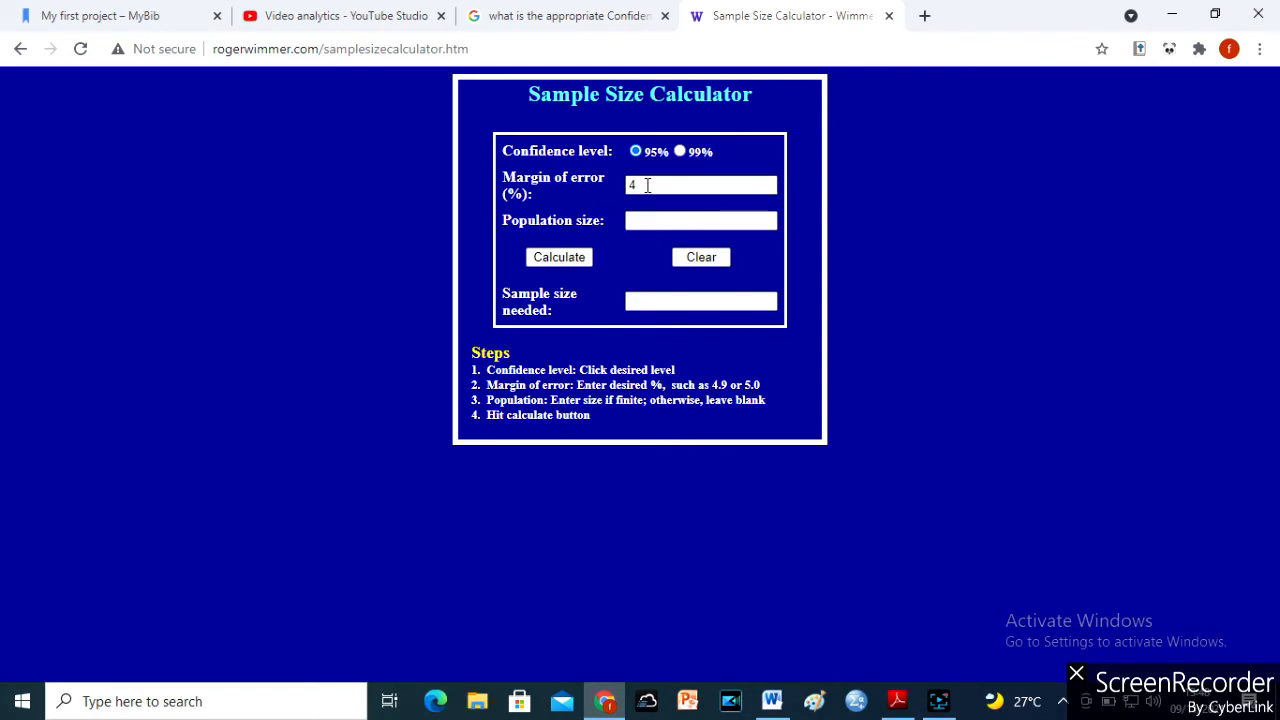
Step: Change the margin of error from 4% to 5% with 95% confidence chosen
left_click(700, 184)
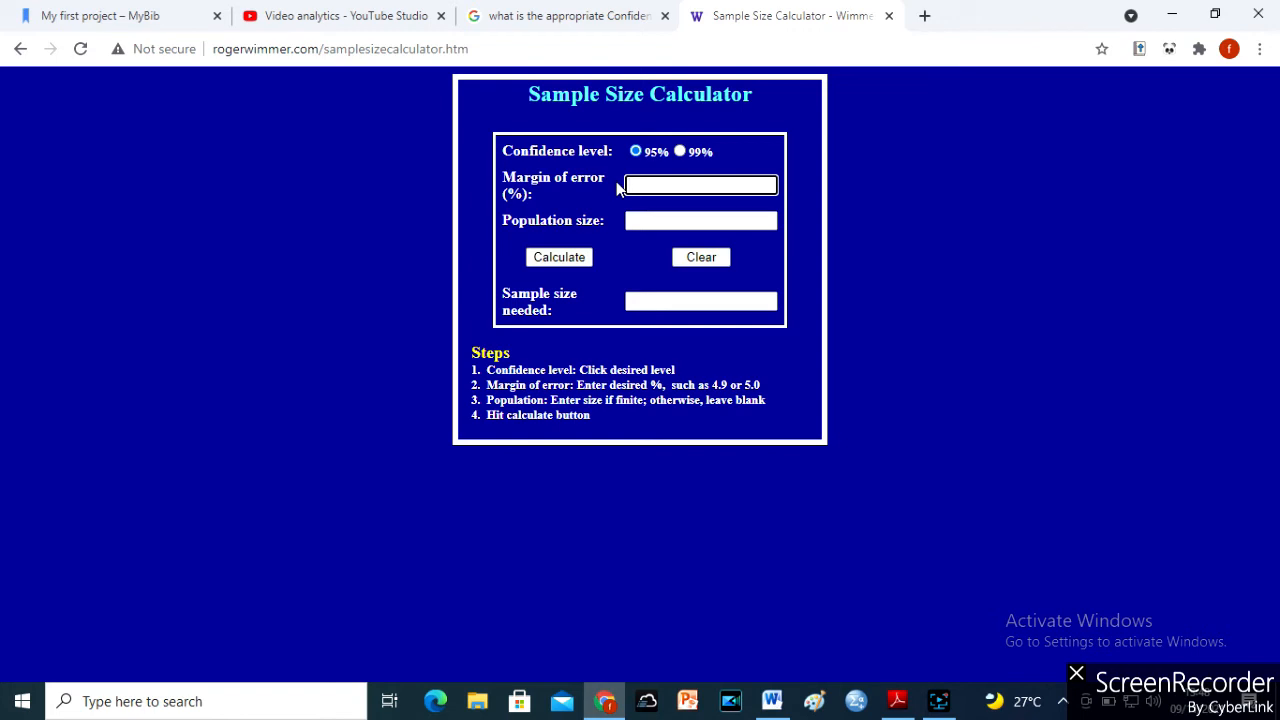
type("5")
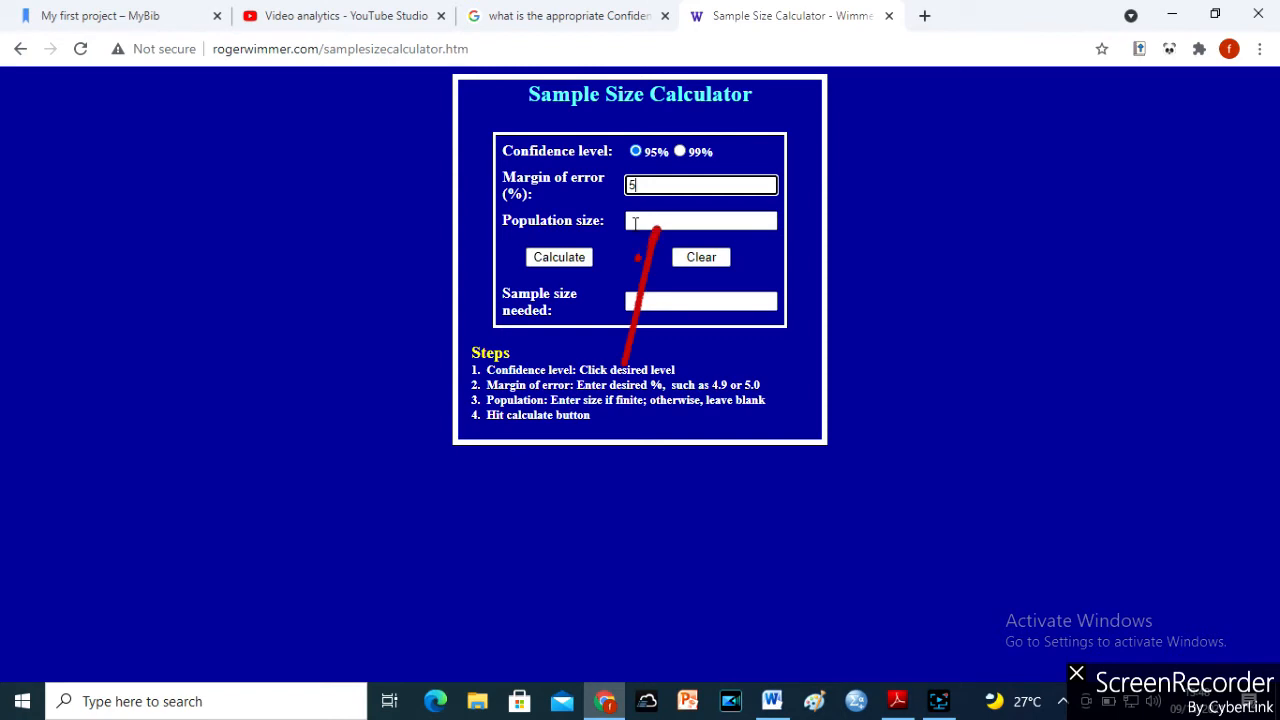
Step: Enter population size 2962 so the calculator reports a needed sample of 340
left_click(700, 220)
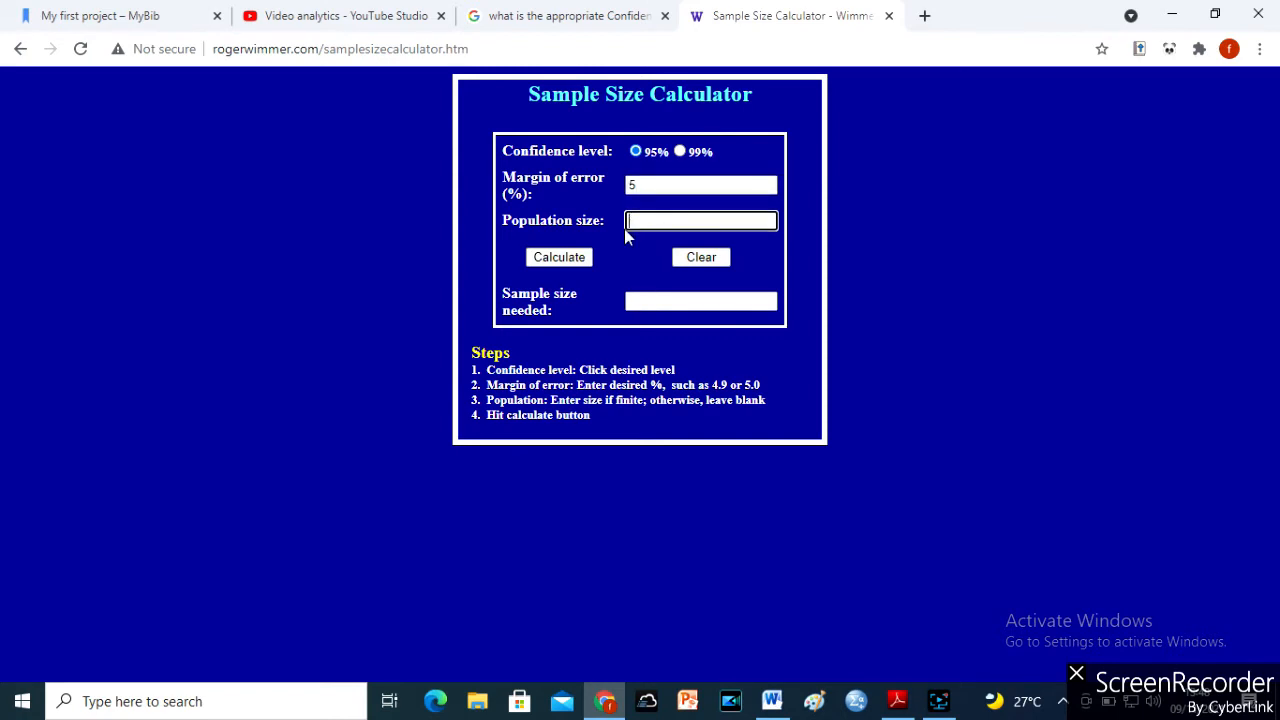
type("29")
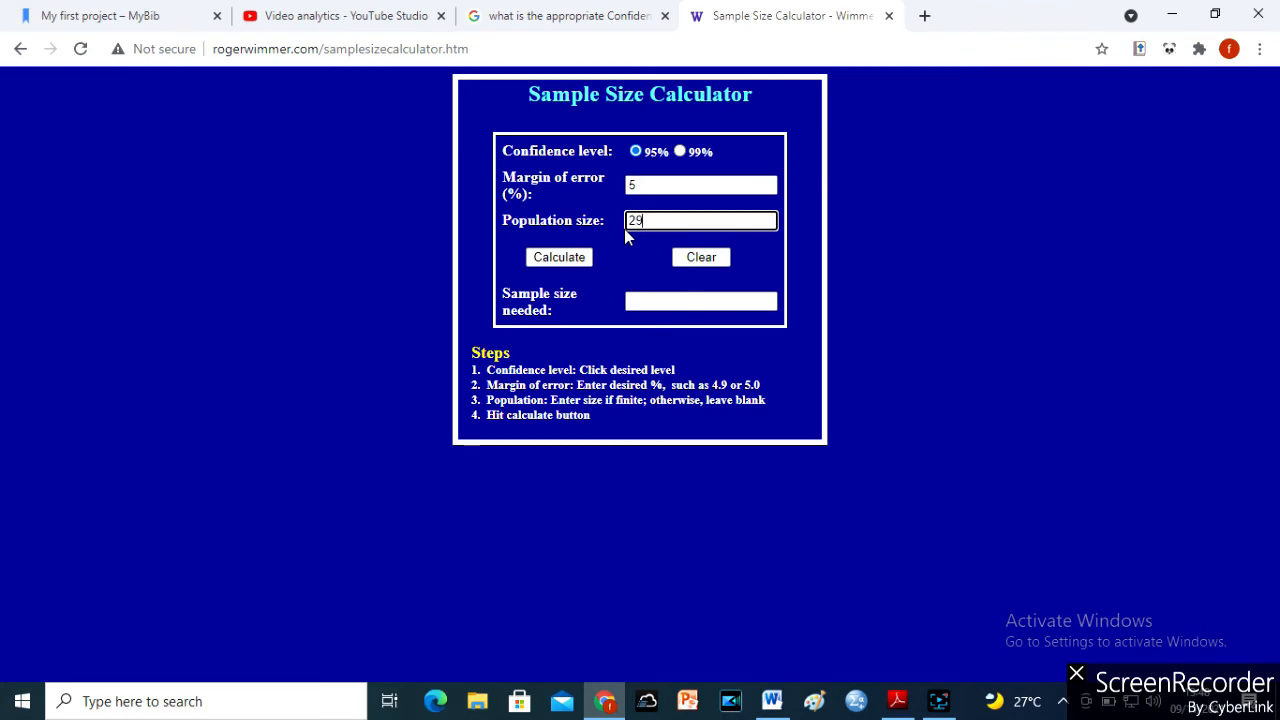
left_click(560, 256)
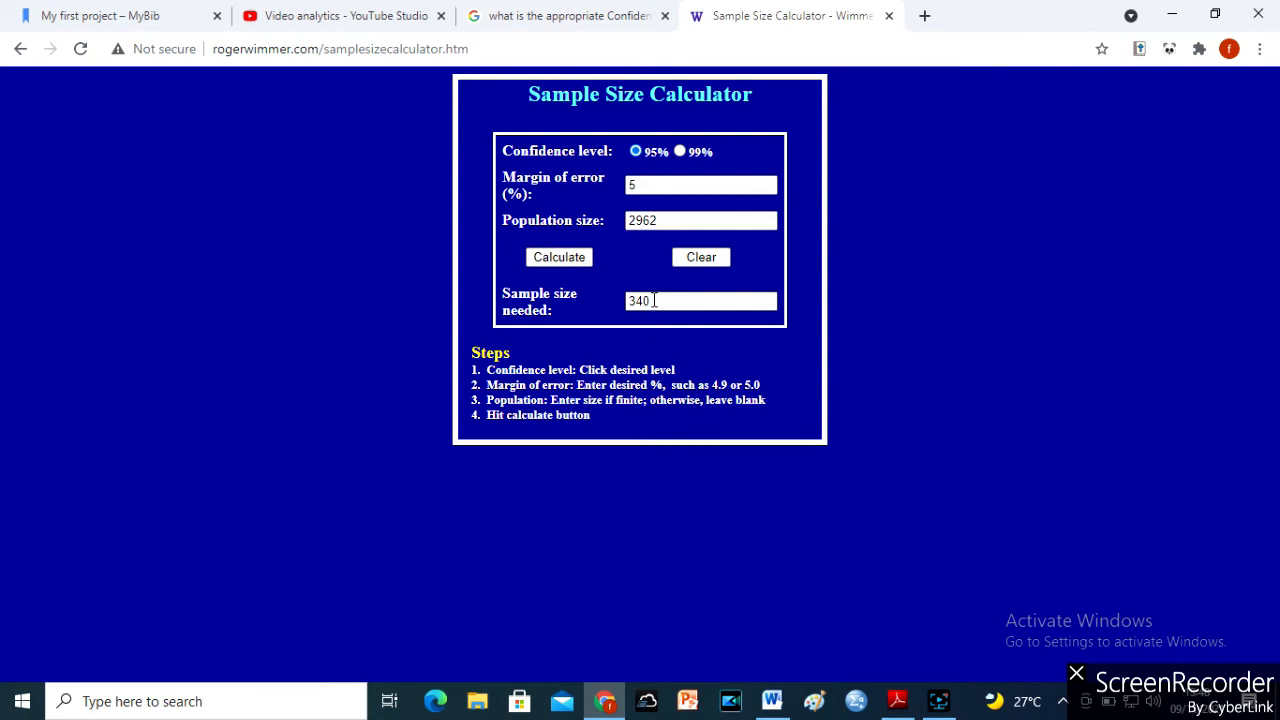
mouse_move(160, 476)
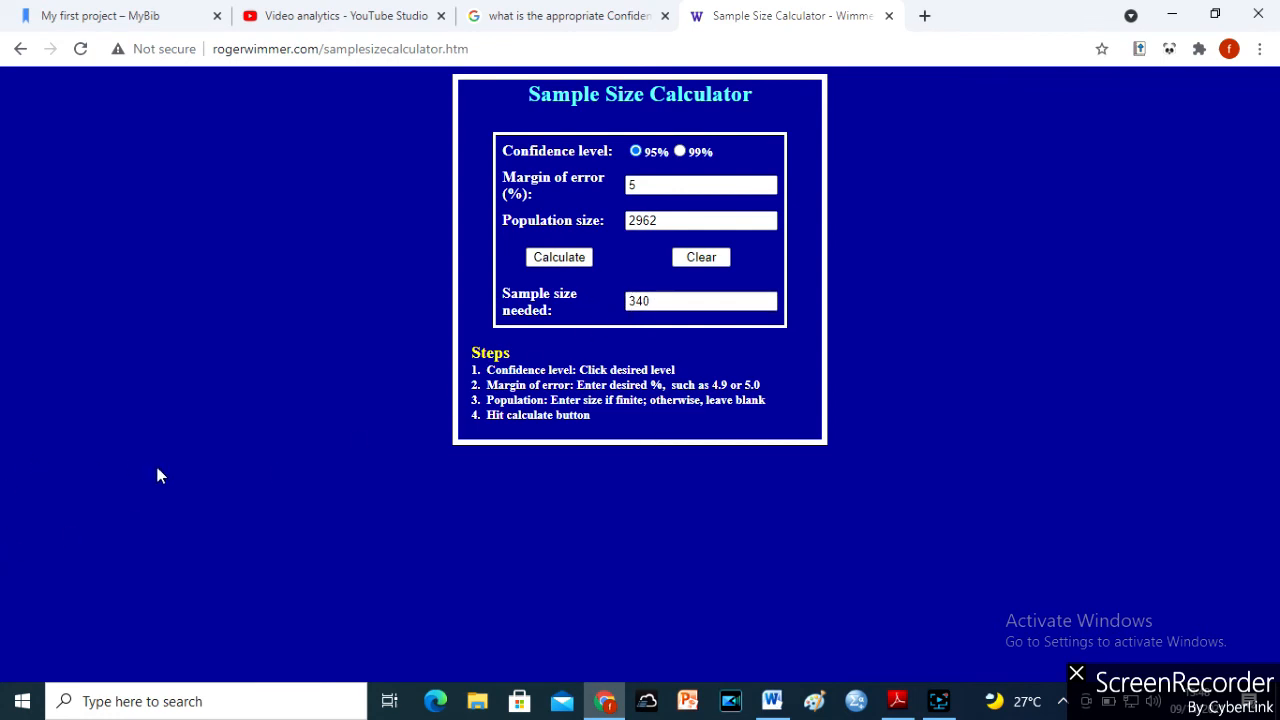